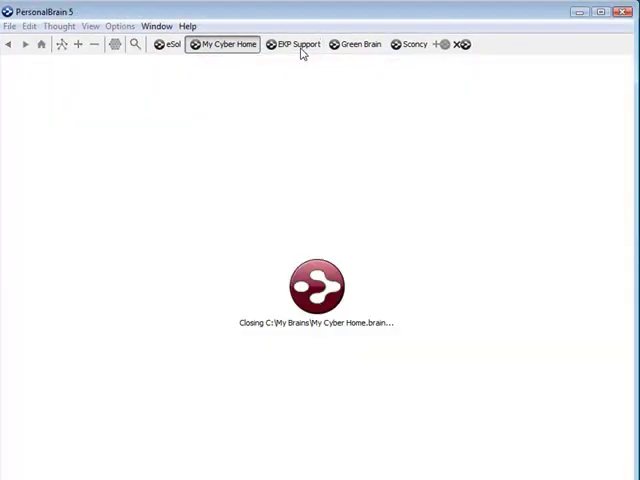
Step: Switch to EKP Support, then to the Green Brain via the brain bar
{"action": "left_click", "coordinate": [296, 44]}
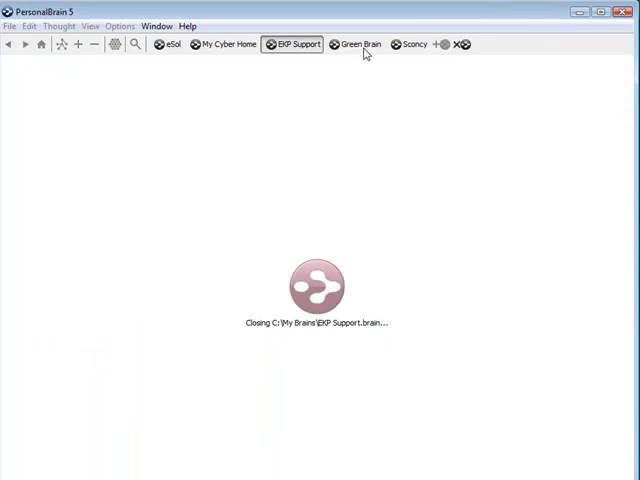
{"action": "left_click", "coordinate": [360, 44]}
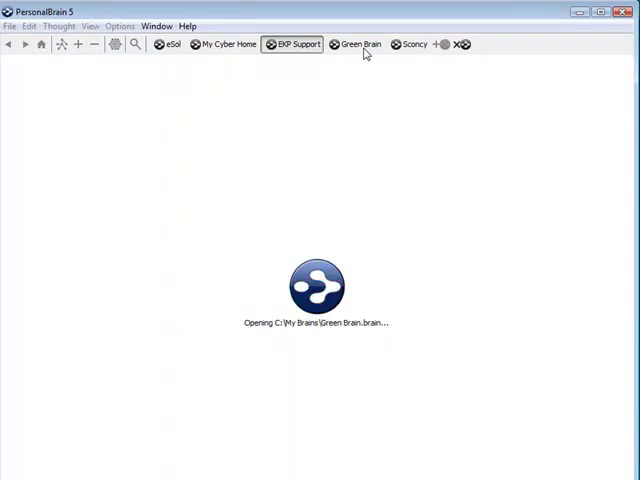
{"action": "left_click", "coordinate": [360, 43]}
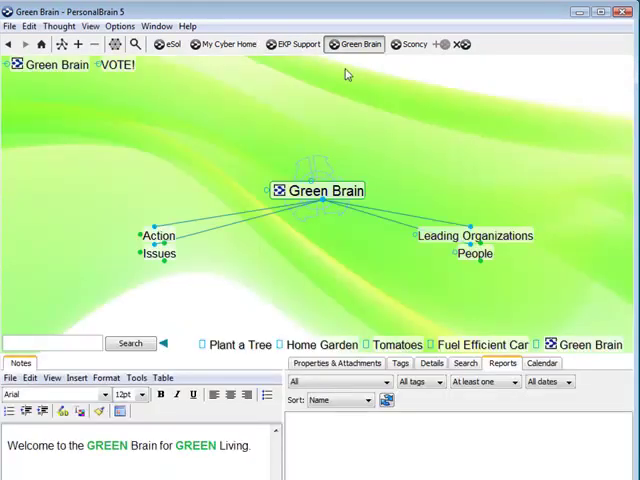
Step: Open Build a Canoe from the File menu's recent brains, adding it to the brain bar
{"action": "left_click", "coordinate": [11, 26]}
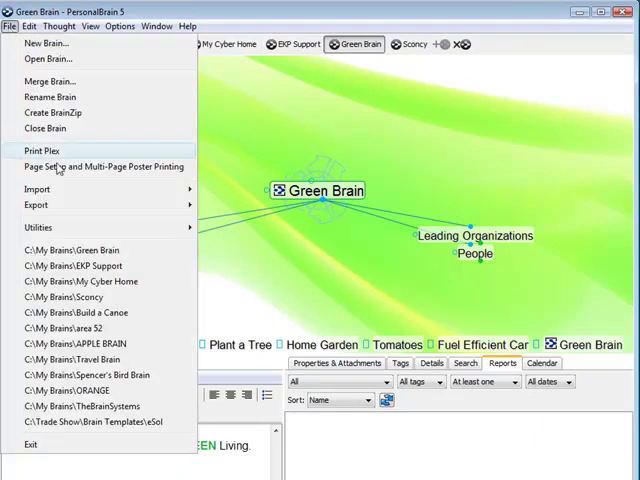
{"action": "left_click", "coordinate": [45, 128]}
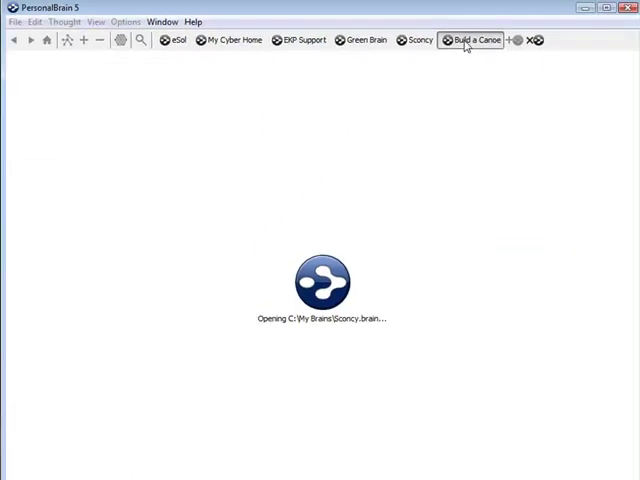
Step: Remove Sconcy from the brain bar and switch to My Cyber Home
{"action": "left_click", "coordinate": [417, 40]}
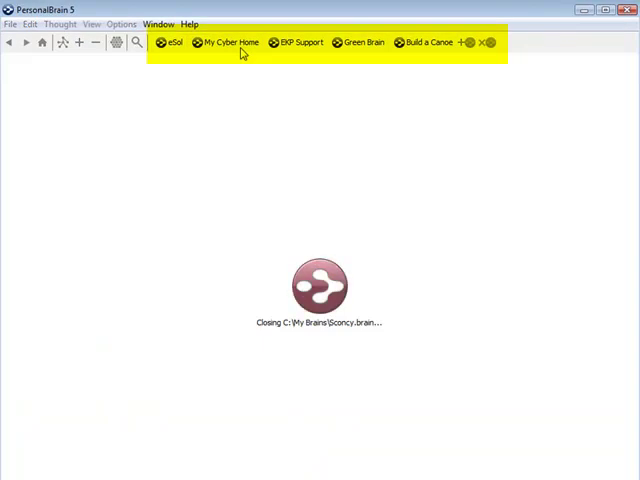
{"action": "left_click", "coordinate": [230, 42]}
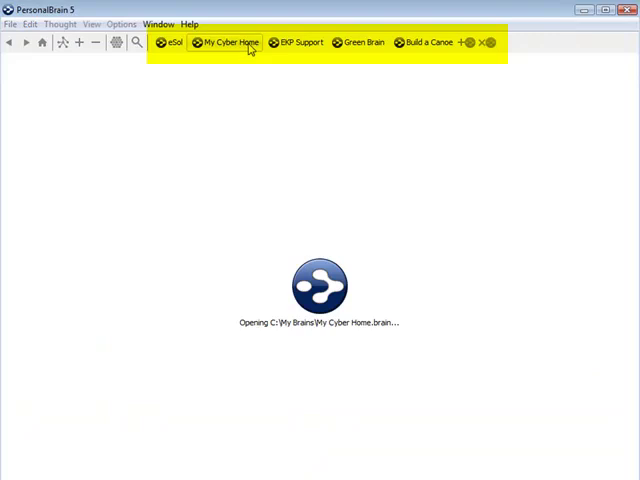
{"action": "left_click", "coordinate": [232, 42]}
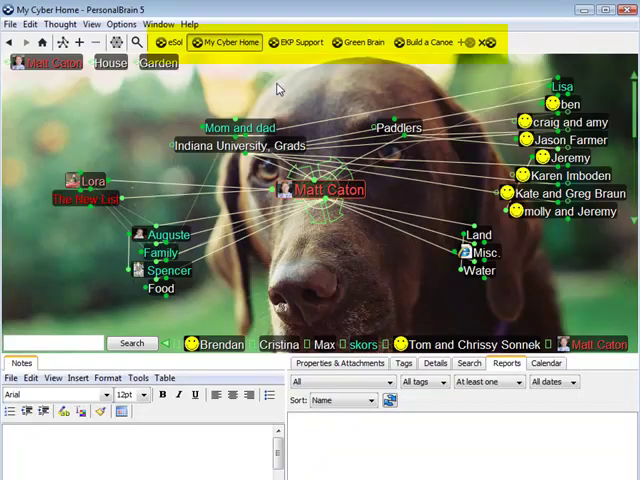